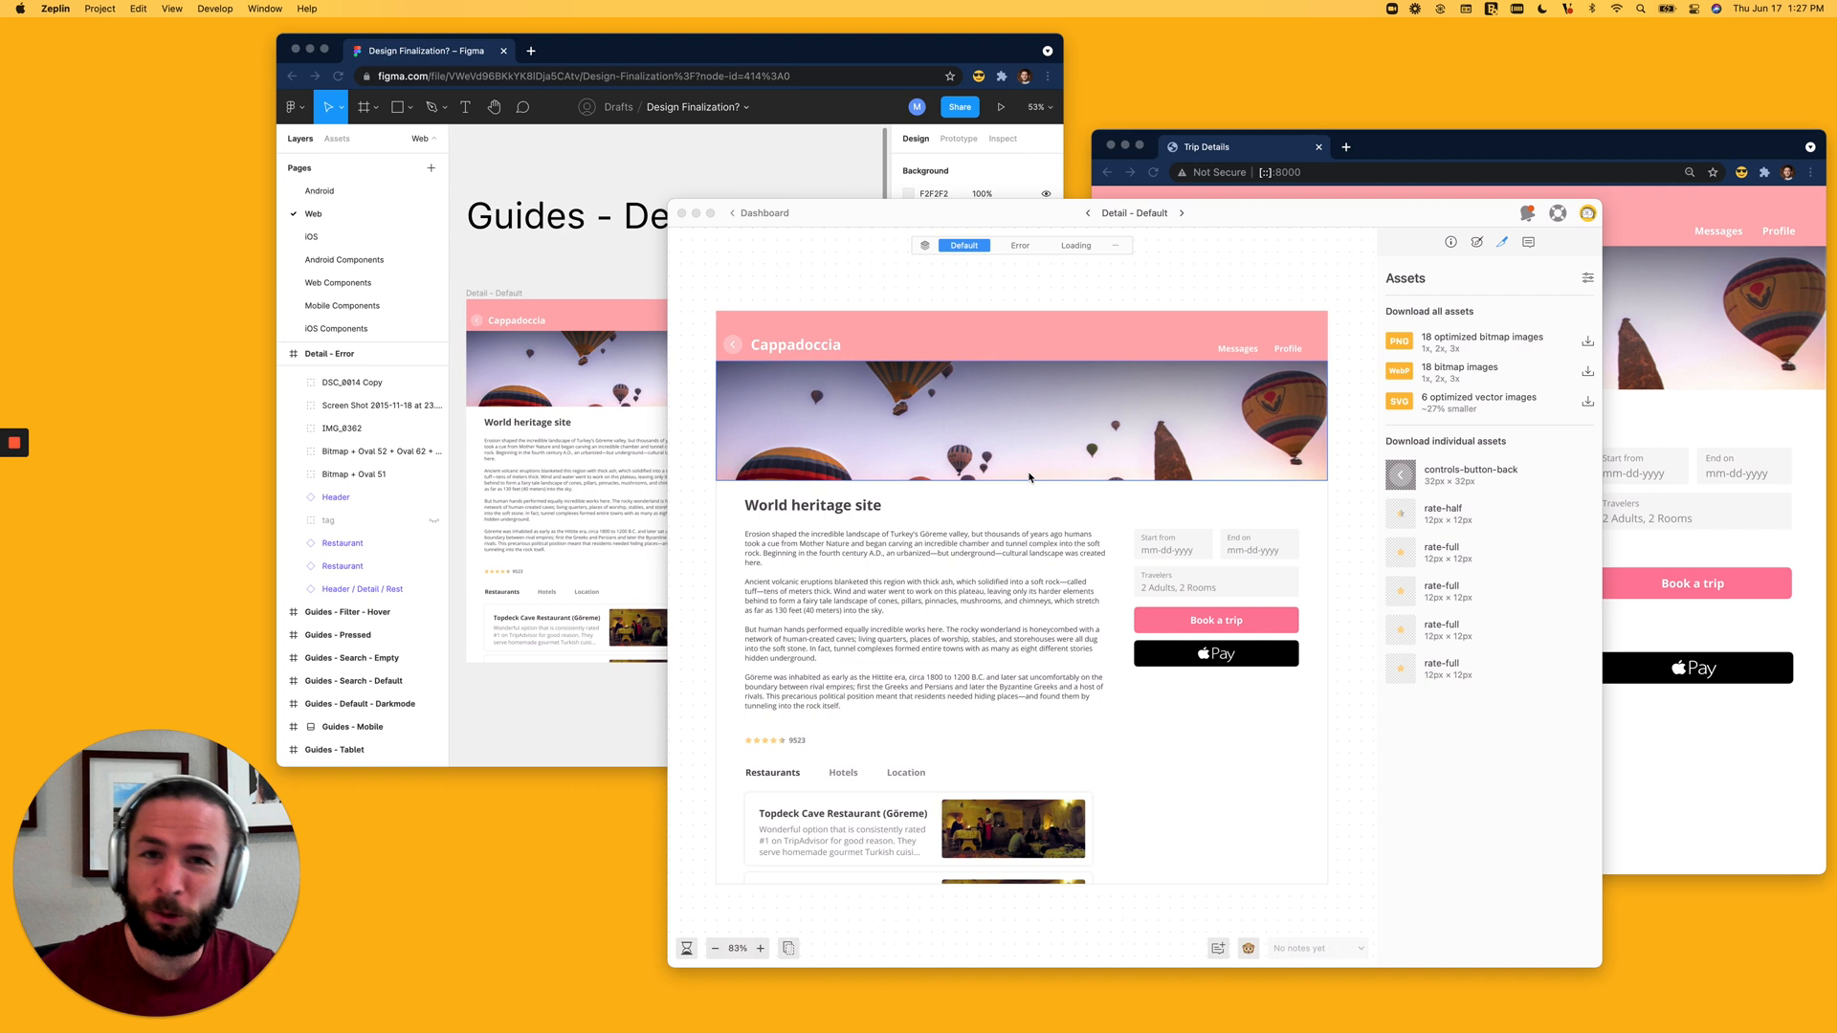
mouse_move(1056, 437)
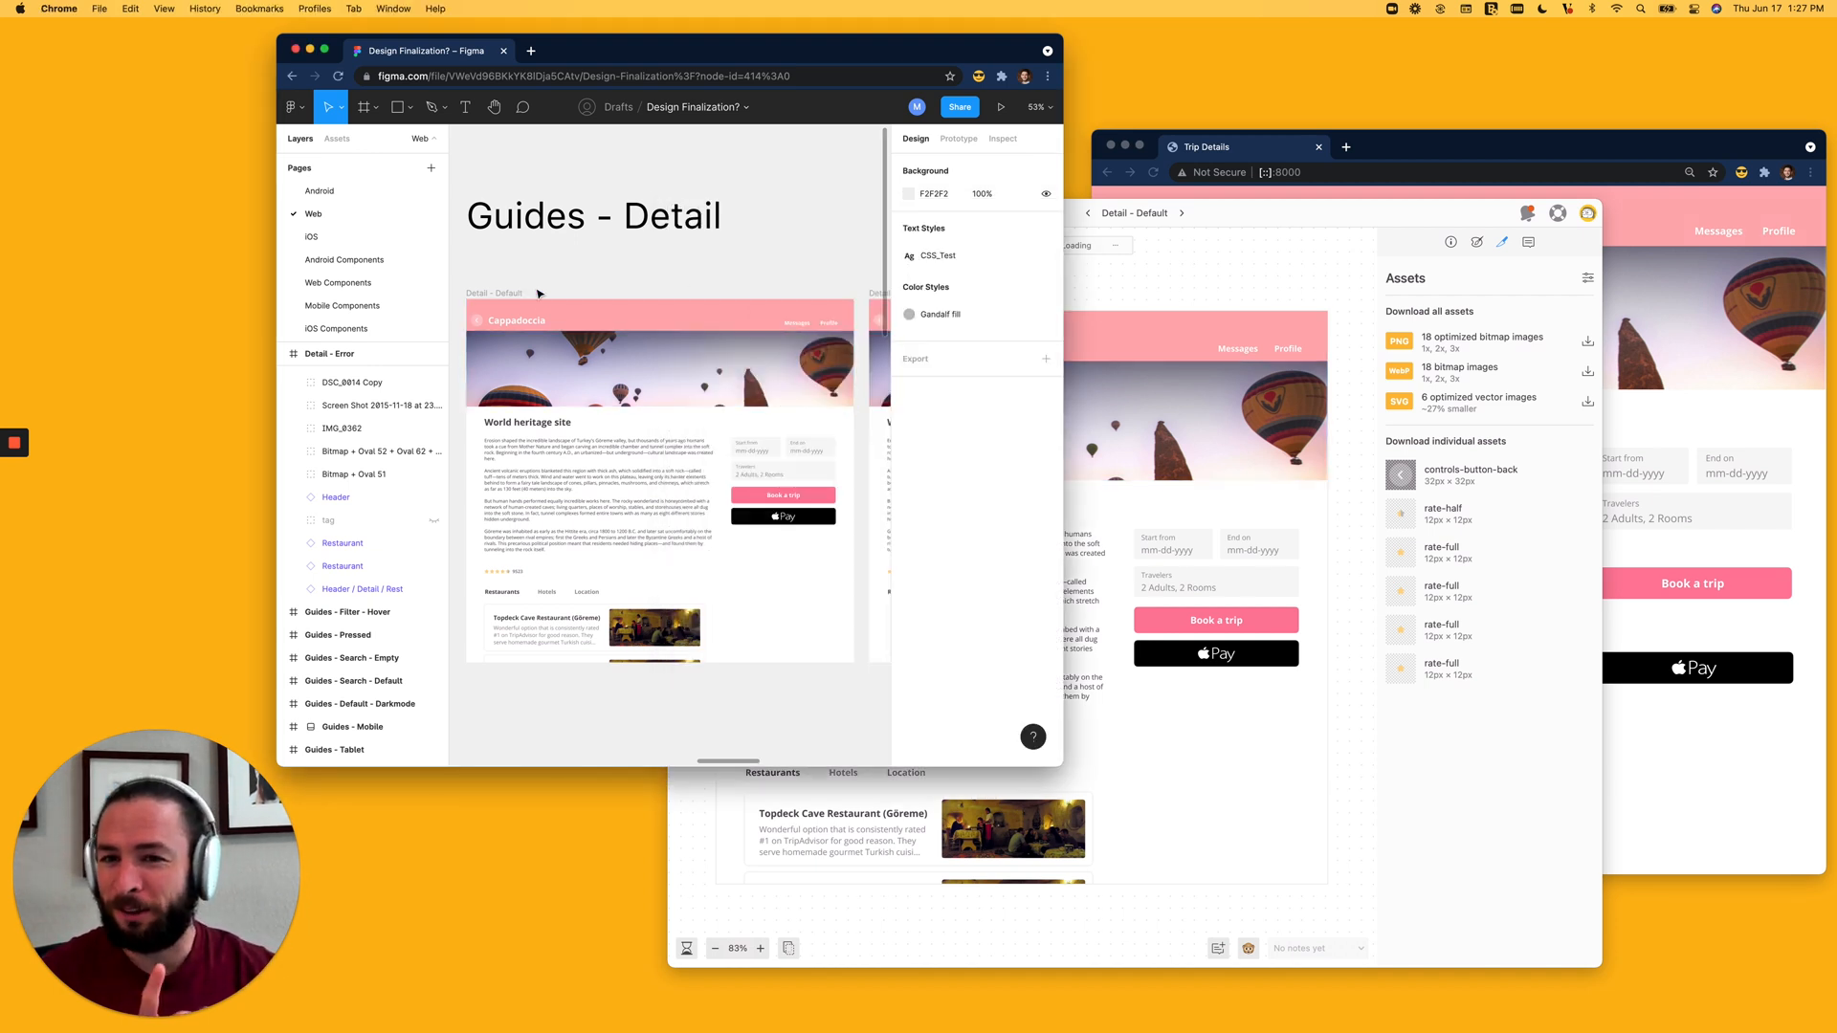
Expand the Detail - Default frame in Figma's Layers panel on the Guides - Detail page.
left_click(658, 469)
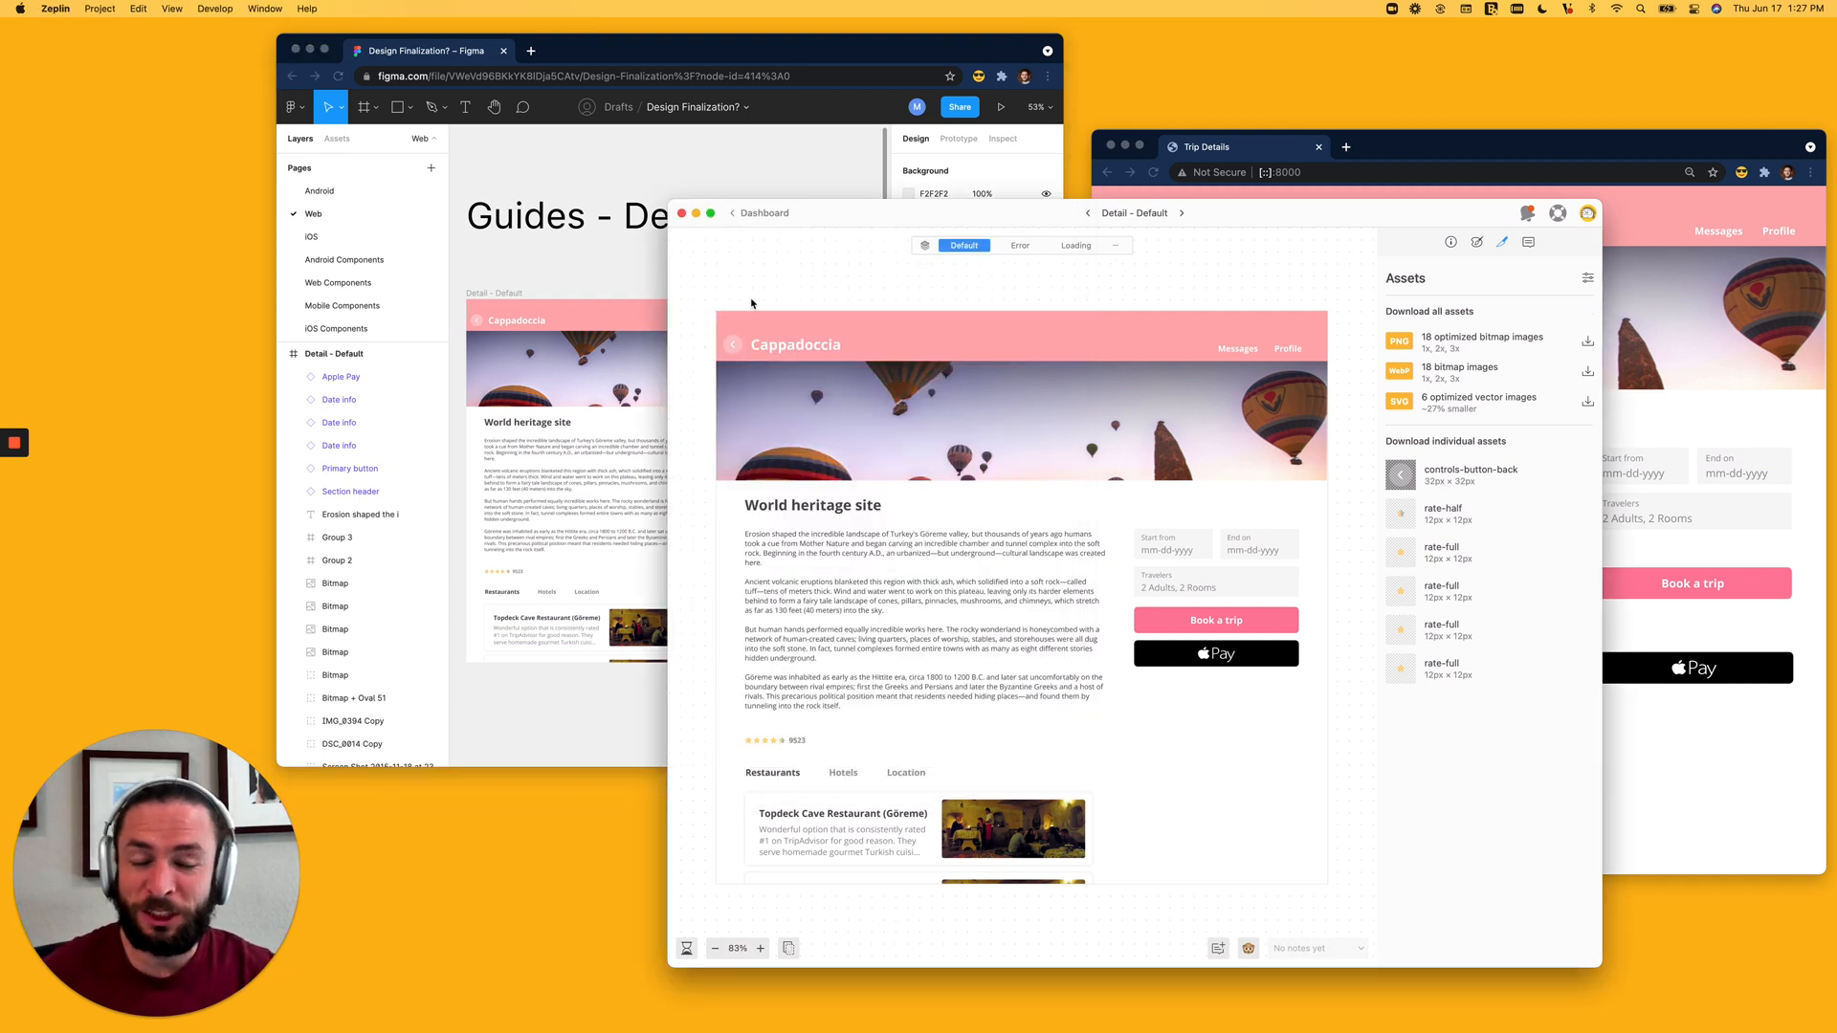
left_click(795, 345)
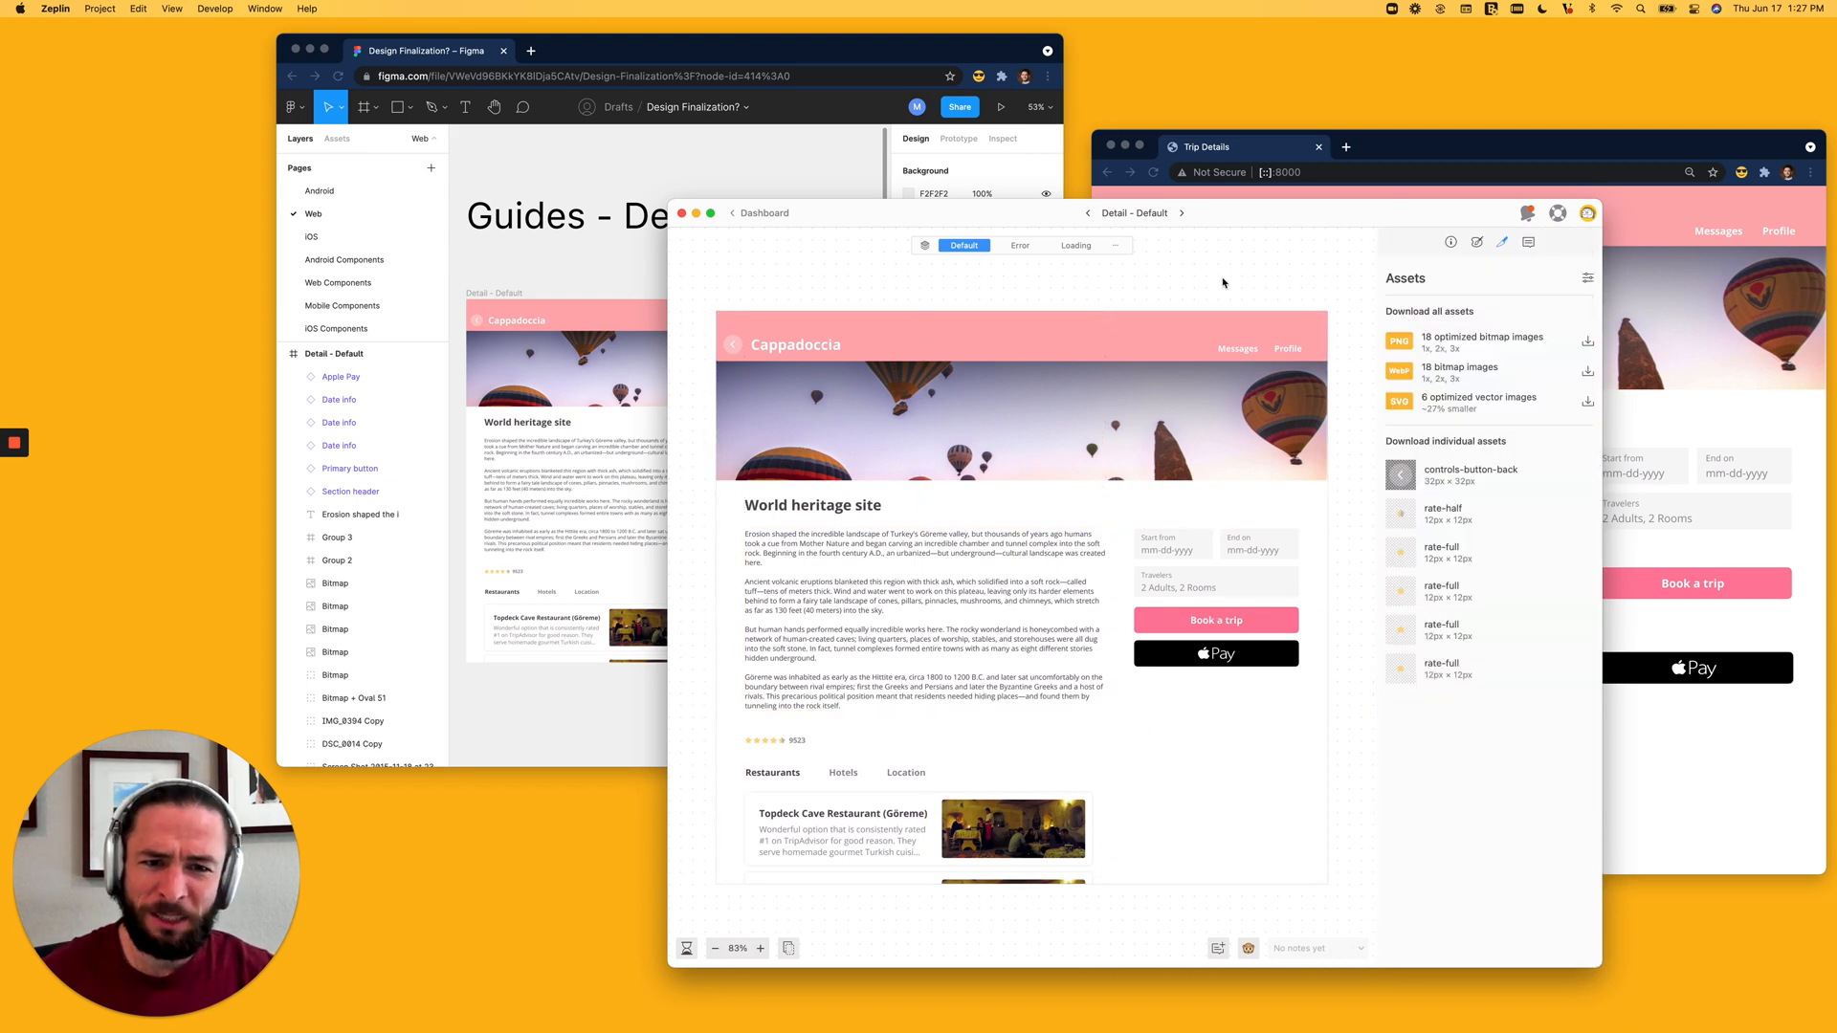
mouse_move(1242, 267)
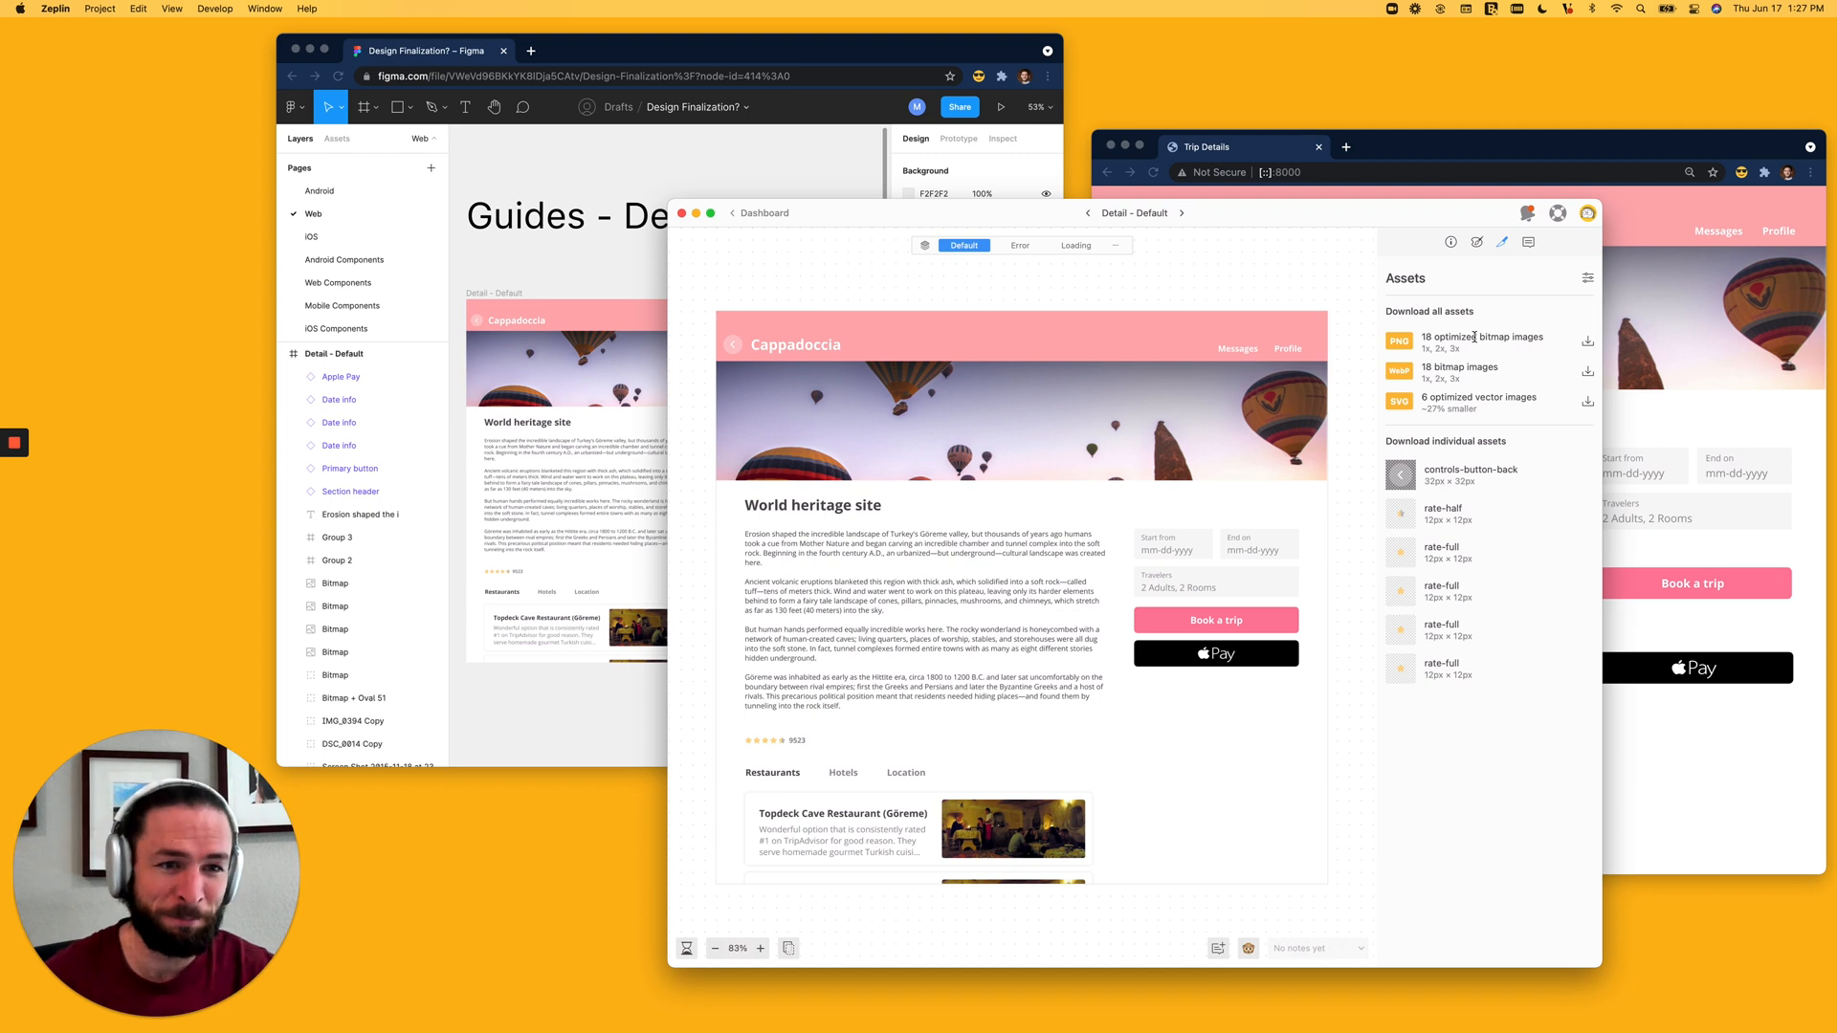
mouse_move(1175, 297)
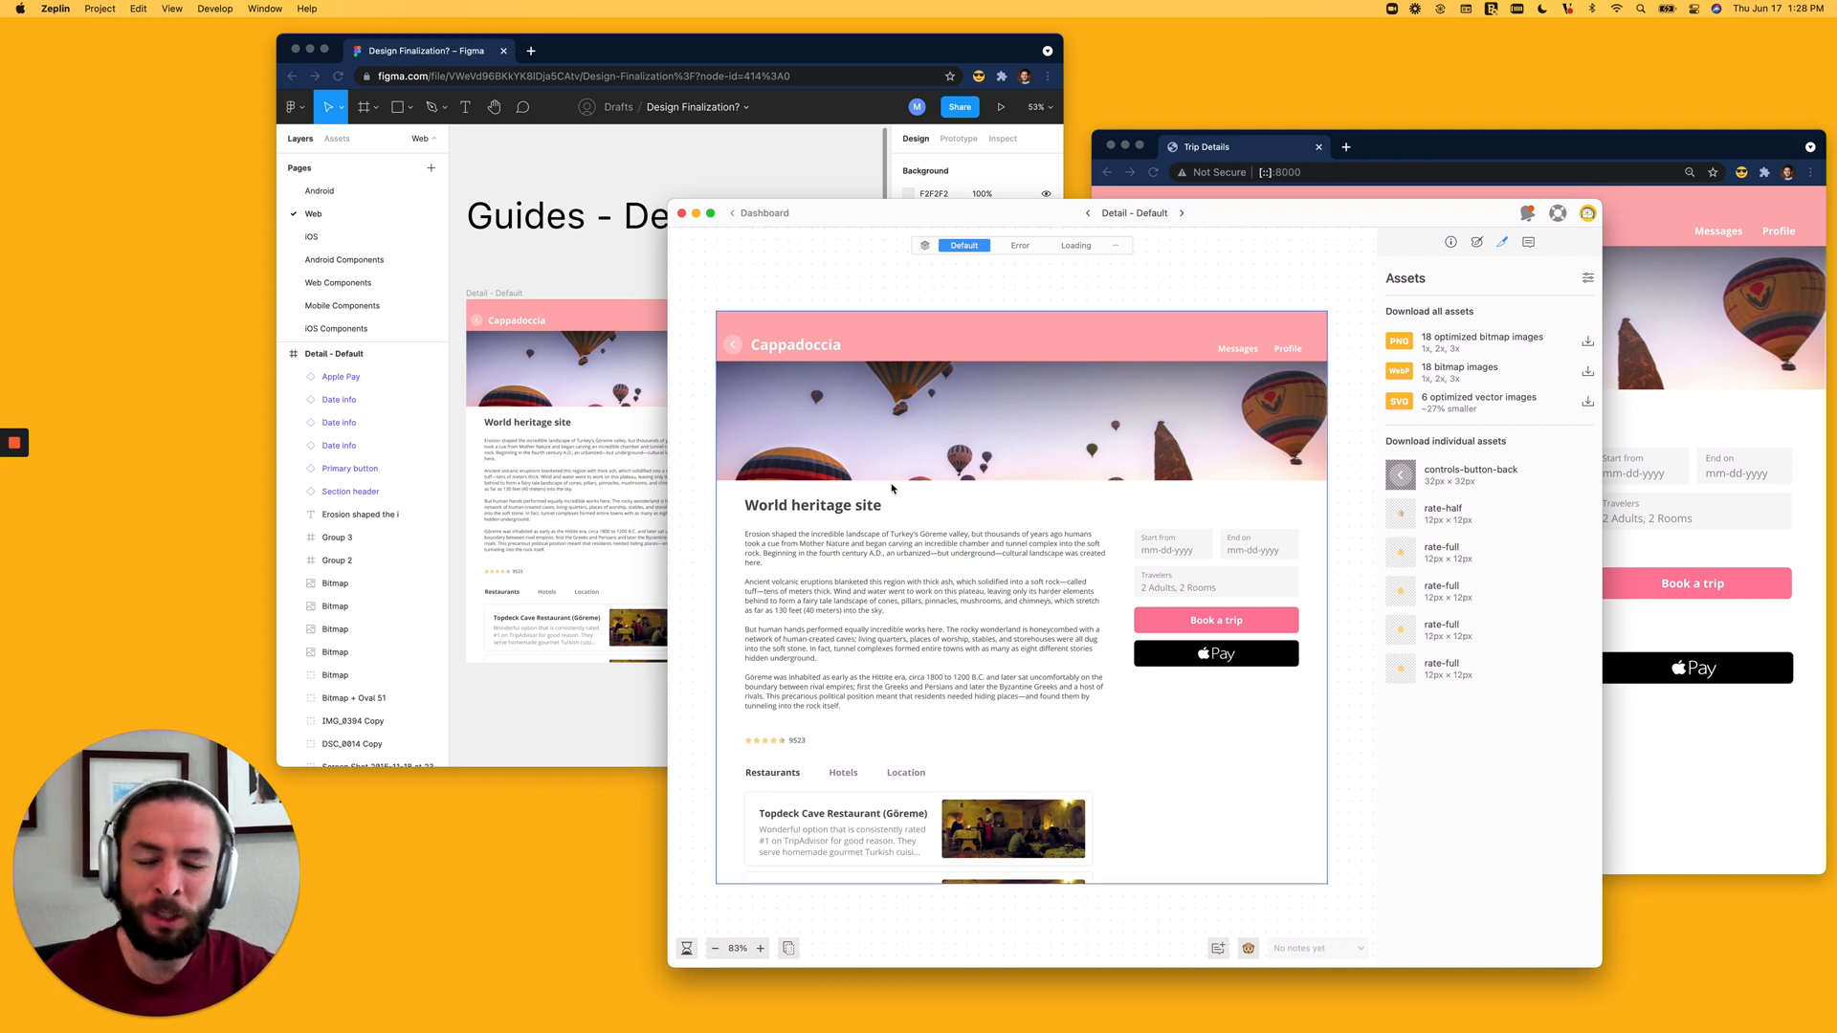
left_click(794, 343)
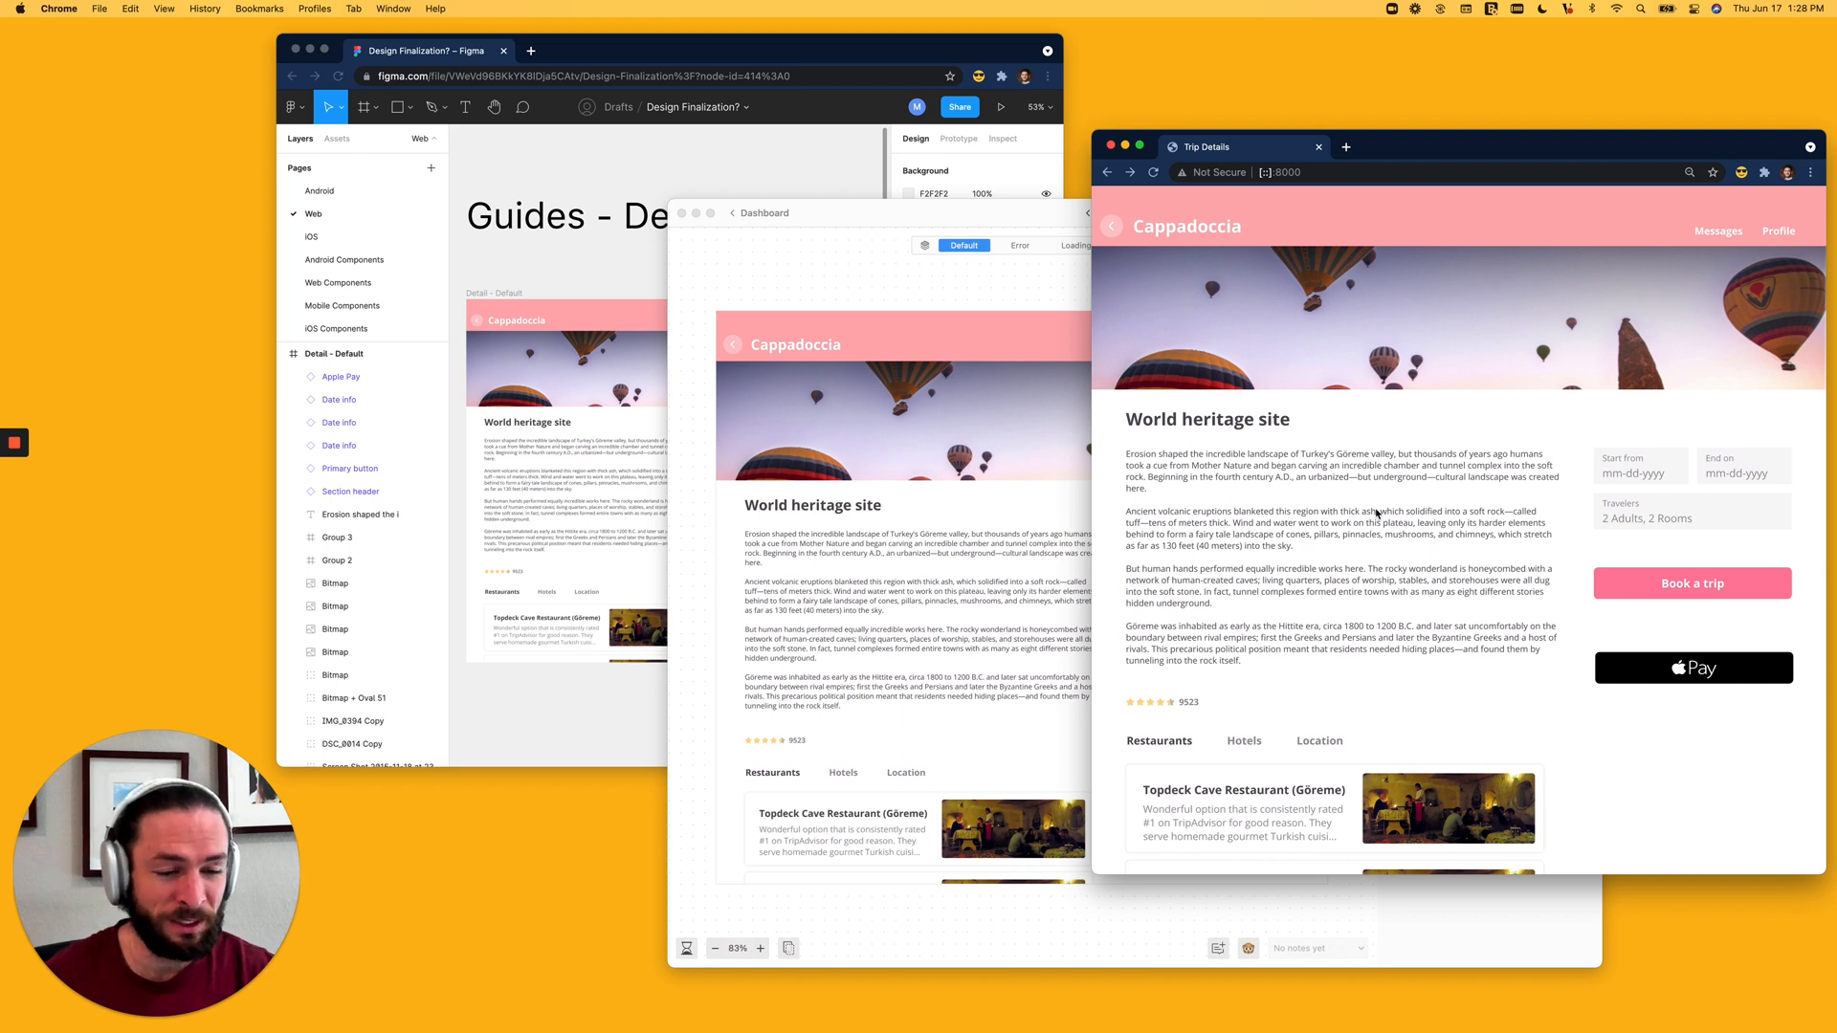
mouse_move(1248, 275)
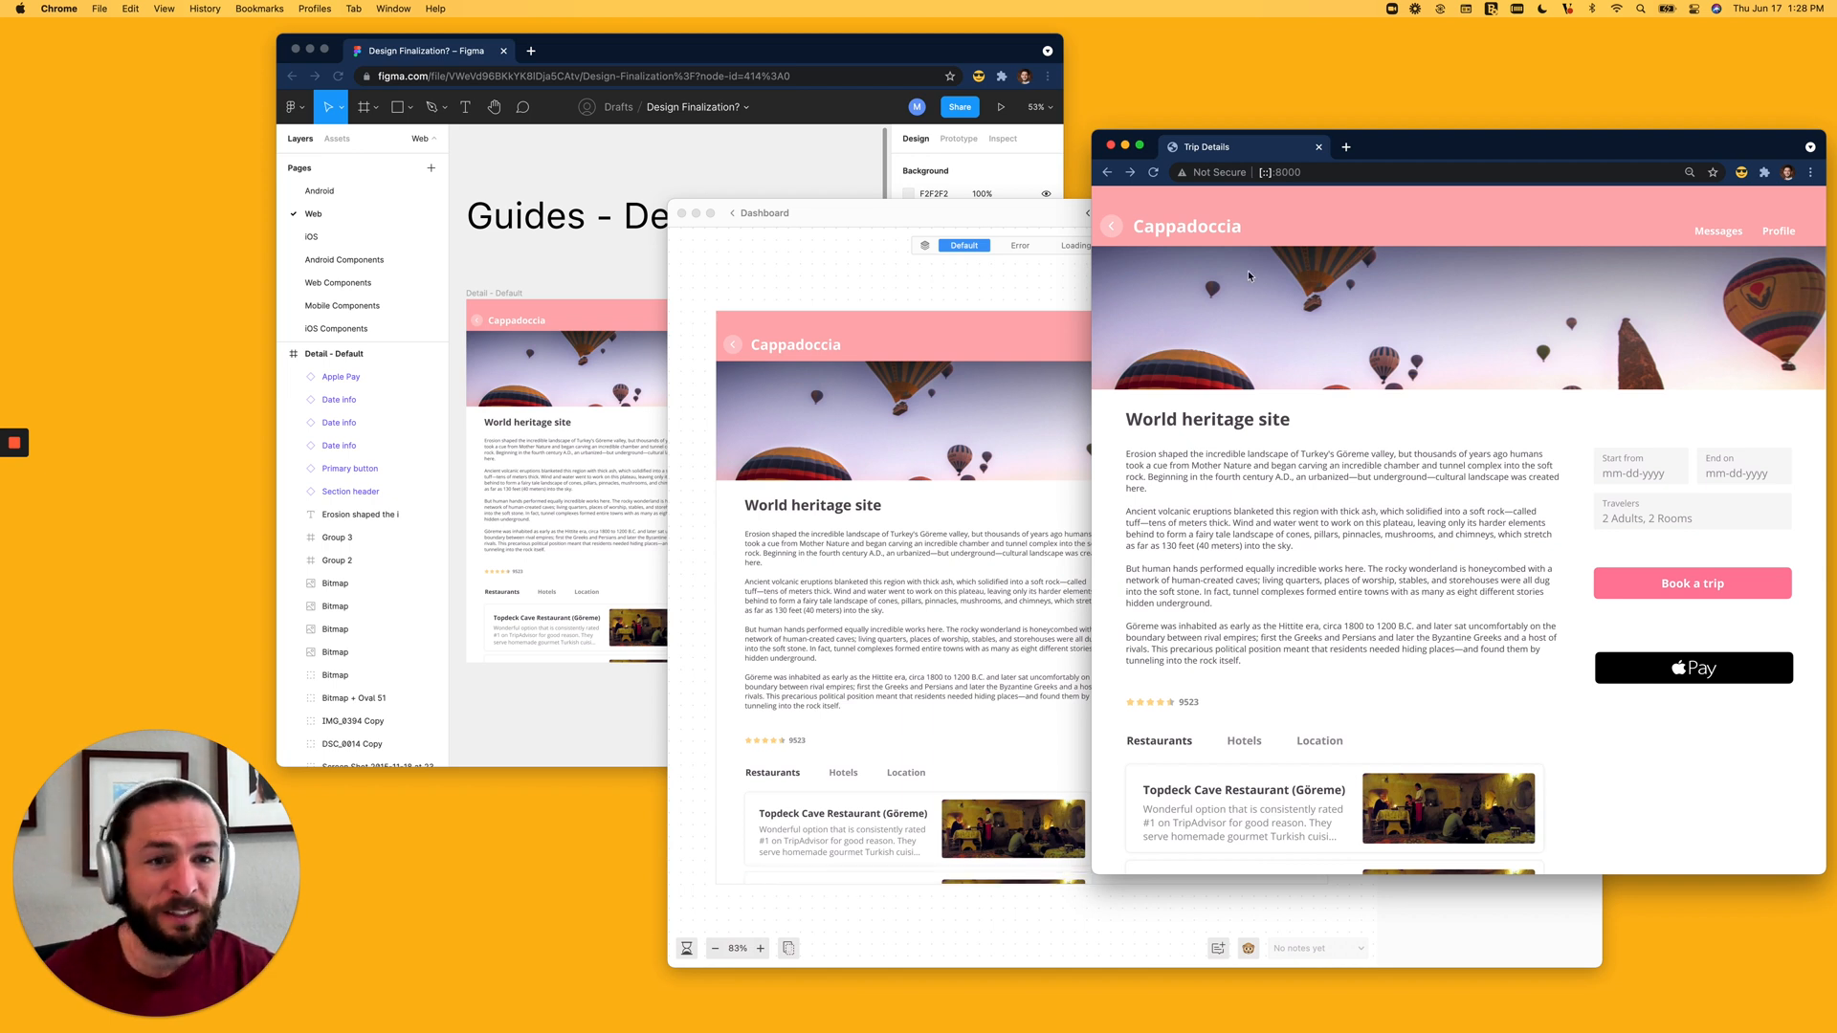
mouse_move(794, 904)
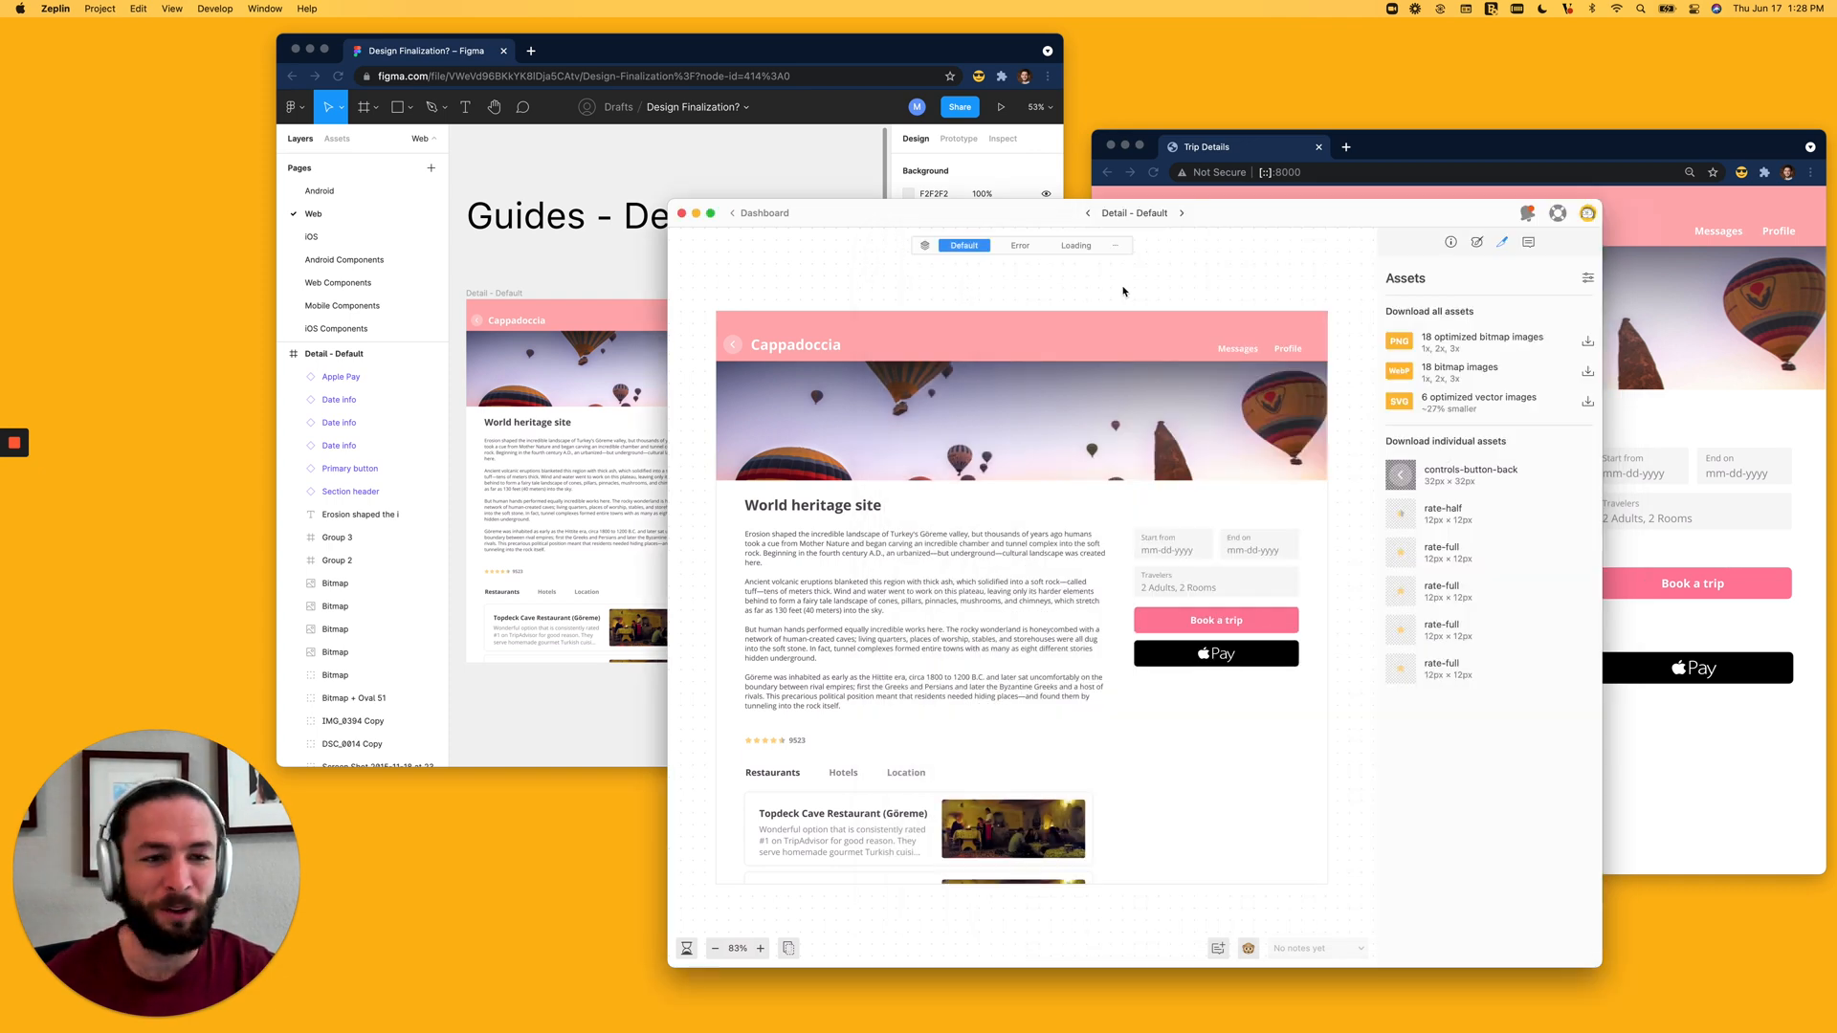
mouse_move(1236, 292)
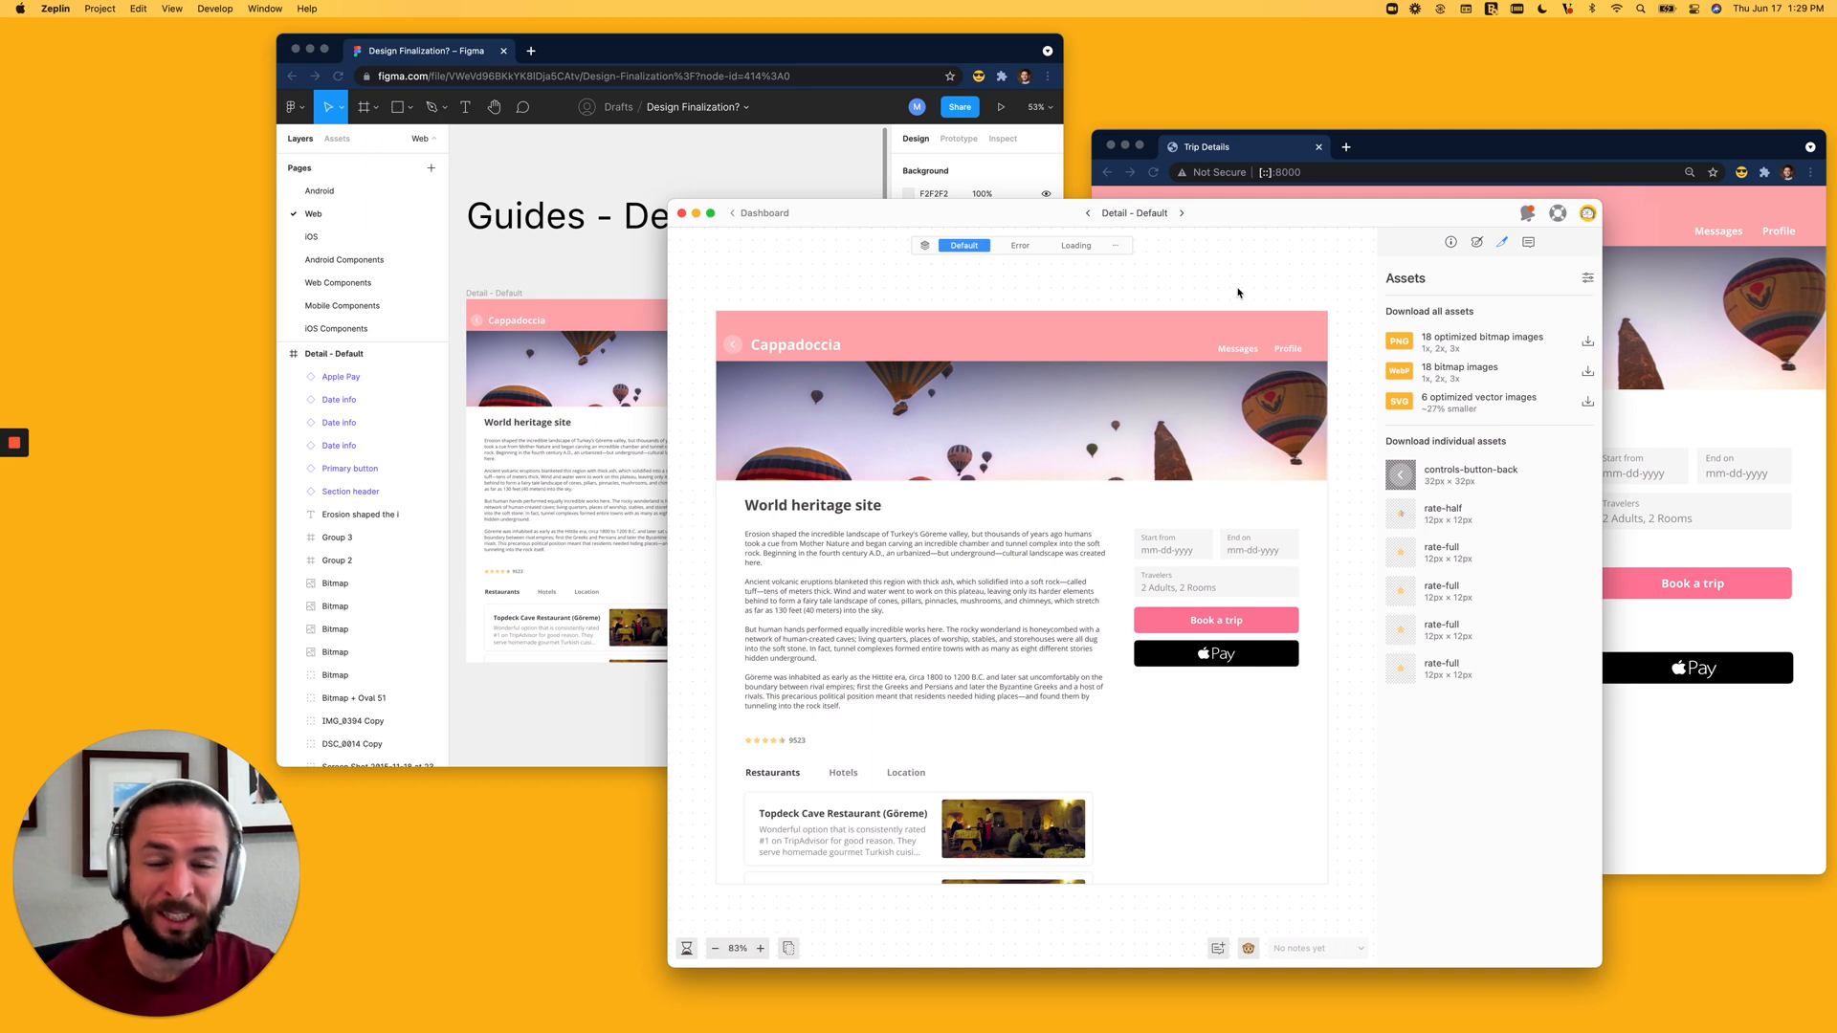
mouse_move(1341, 244)
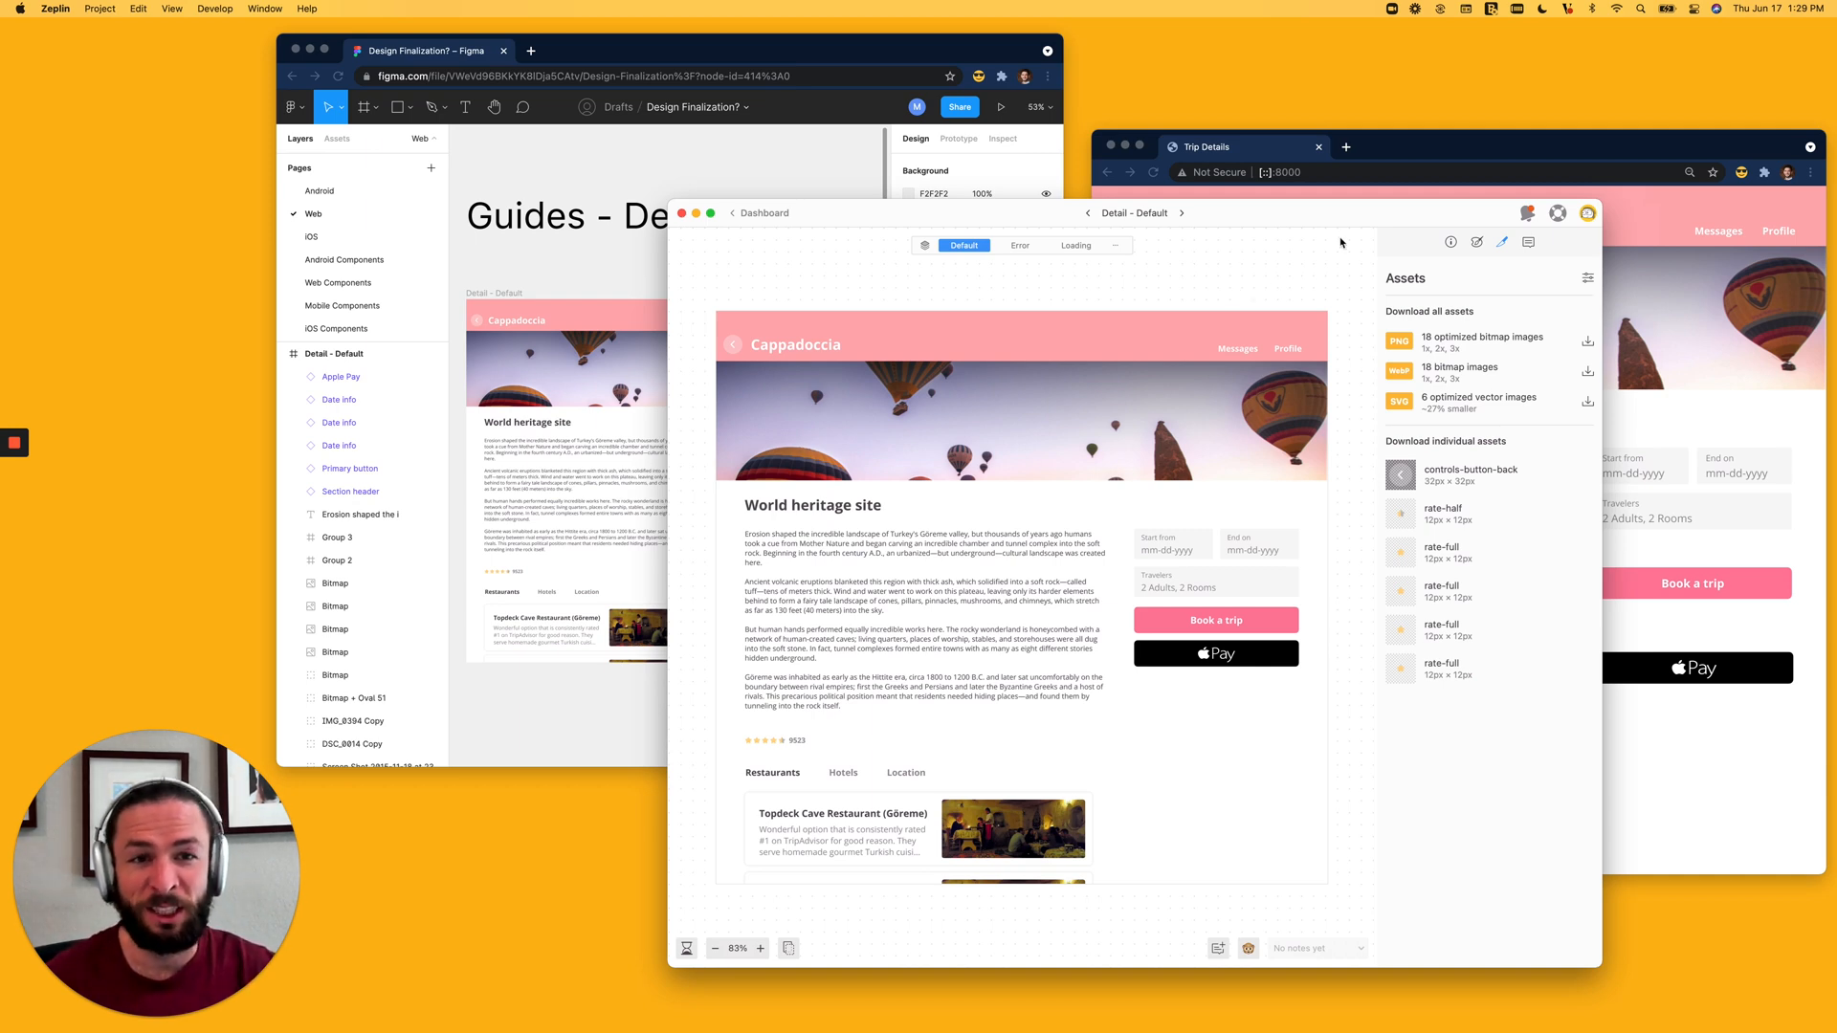
mouse_move(863, 281)
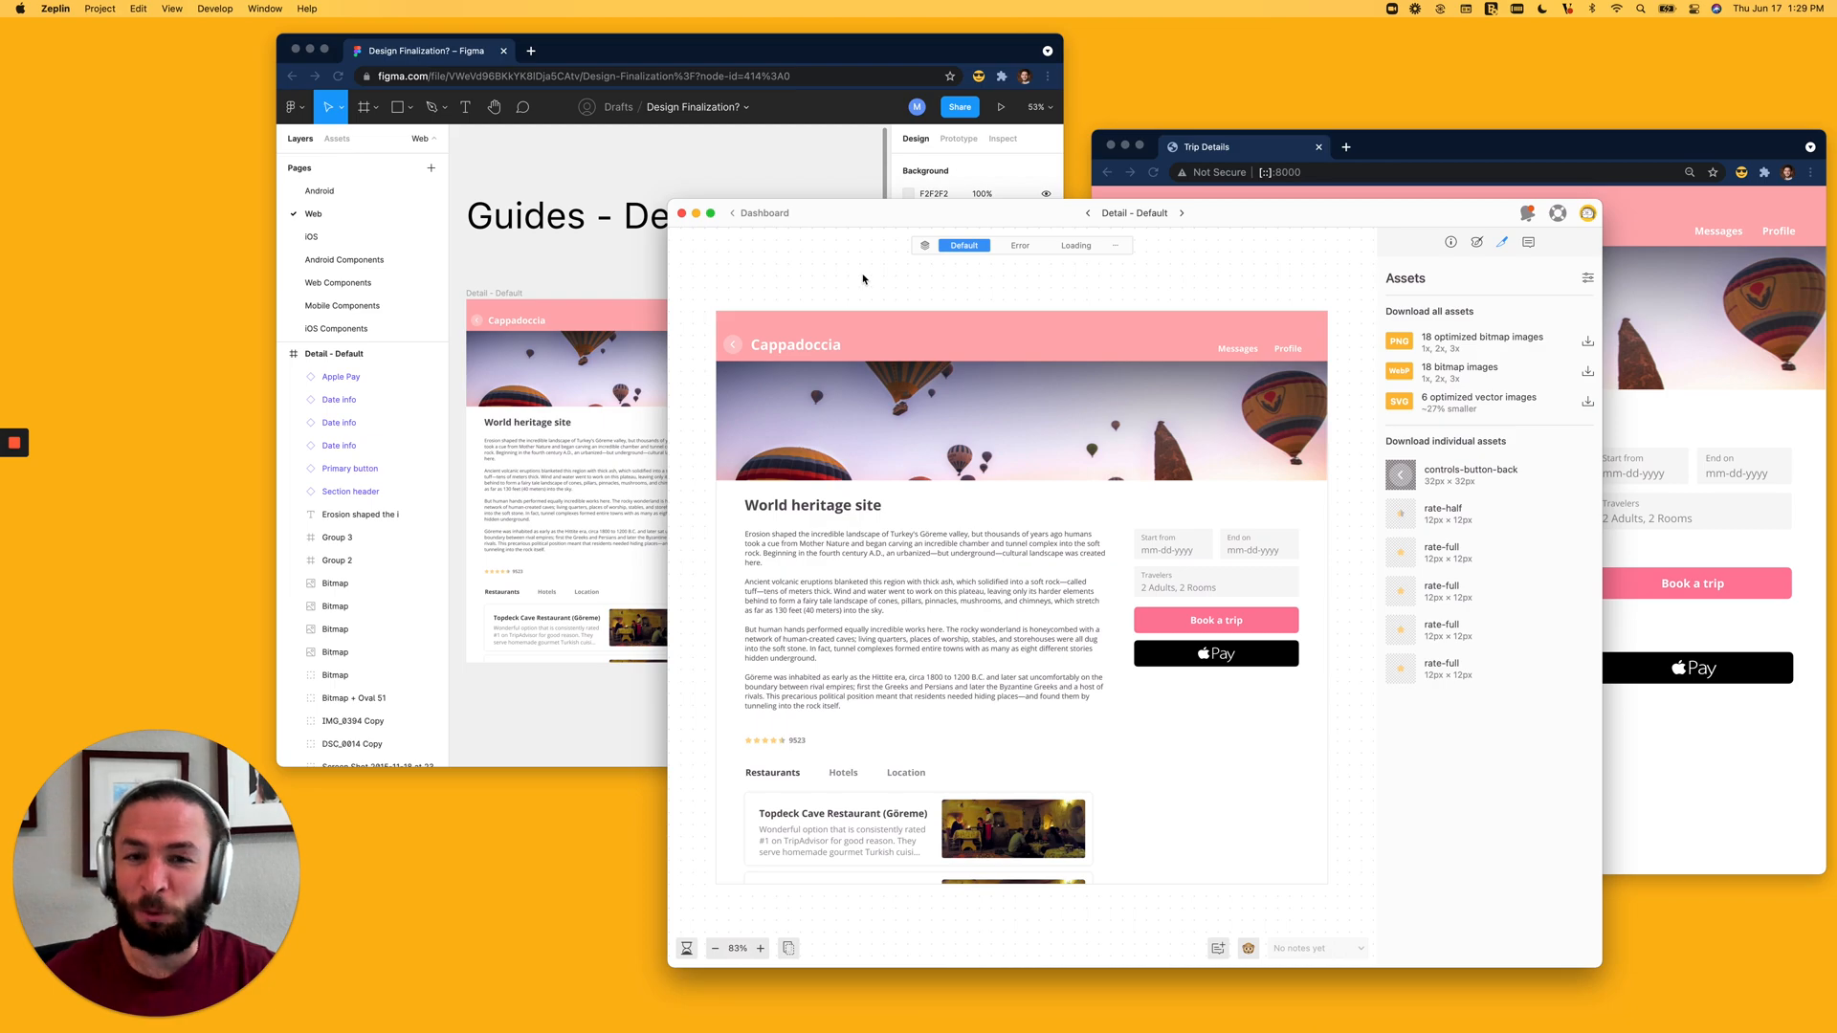